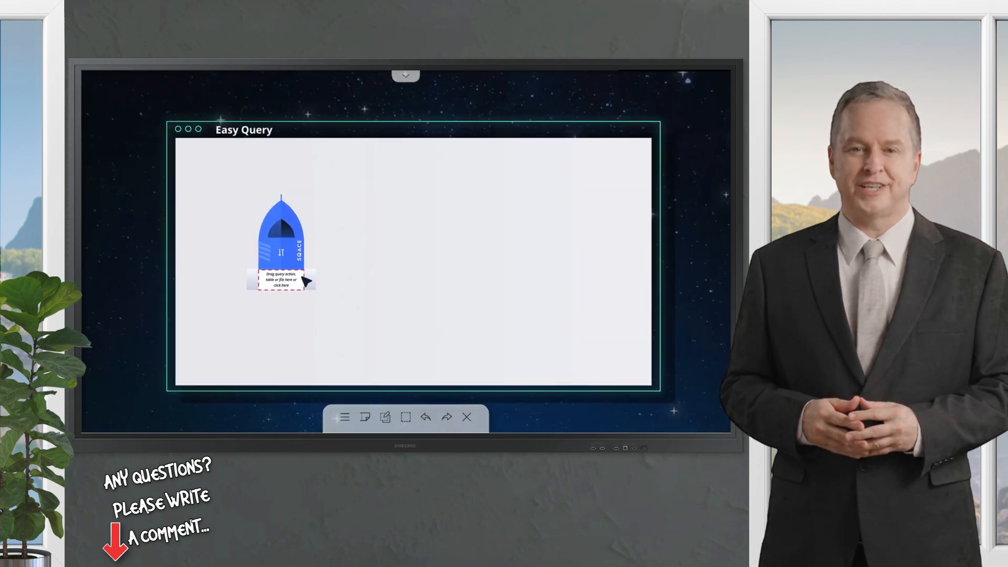
- Run the customer comparison, open the last_name differences and comment 'Please check these differences'
click(281, 282)
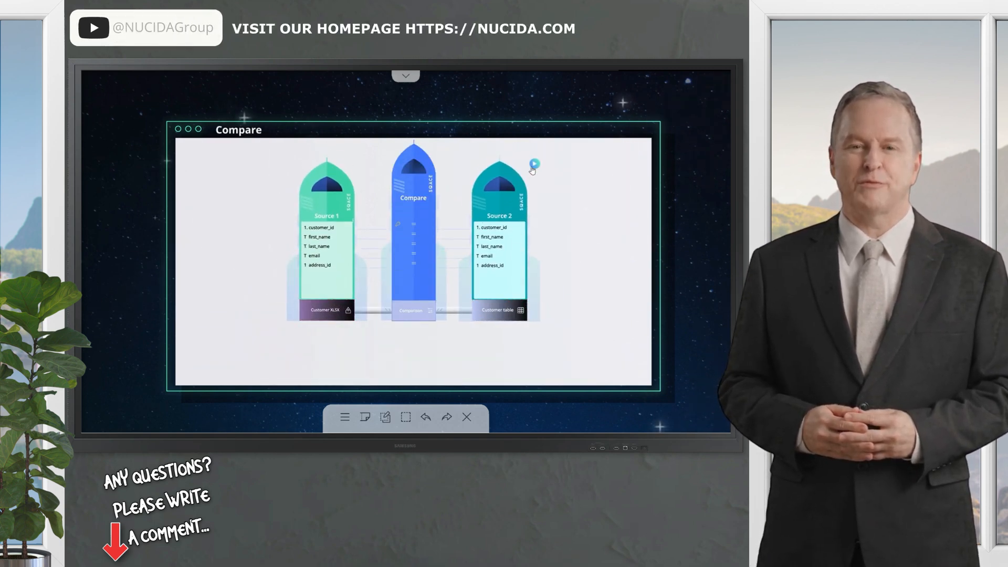
click(534, 165)
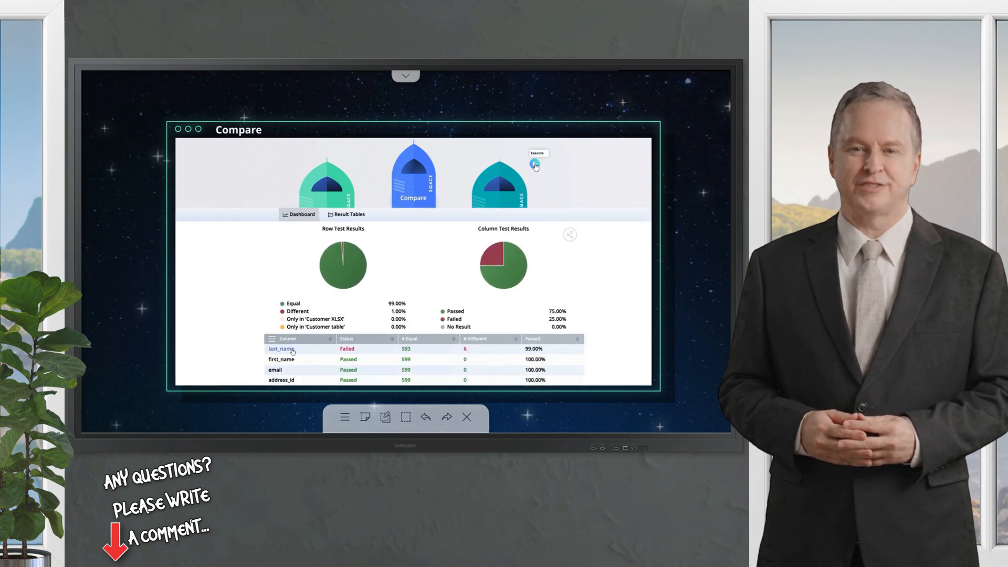
click(281, 349)
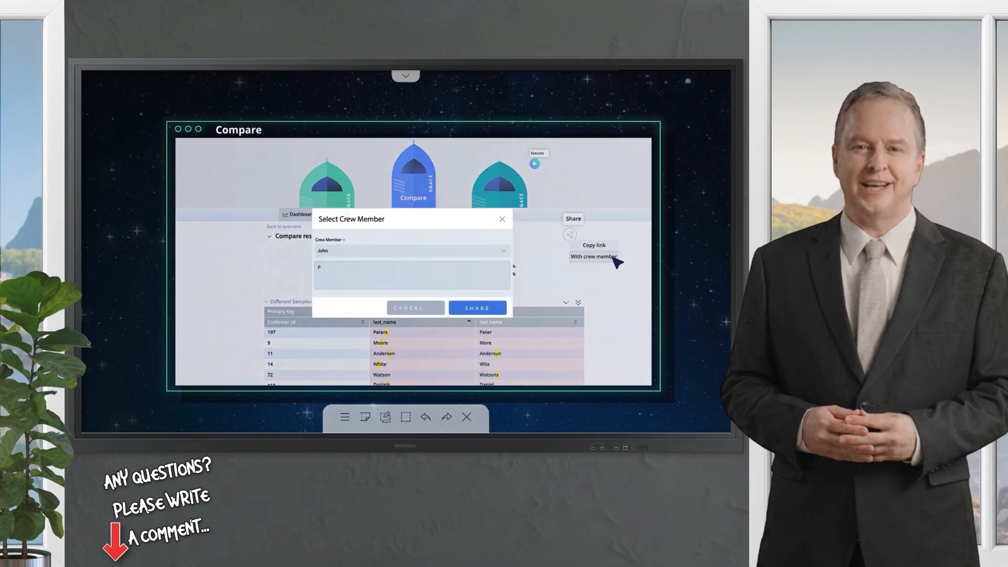
text(Please check these differences)
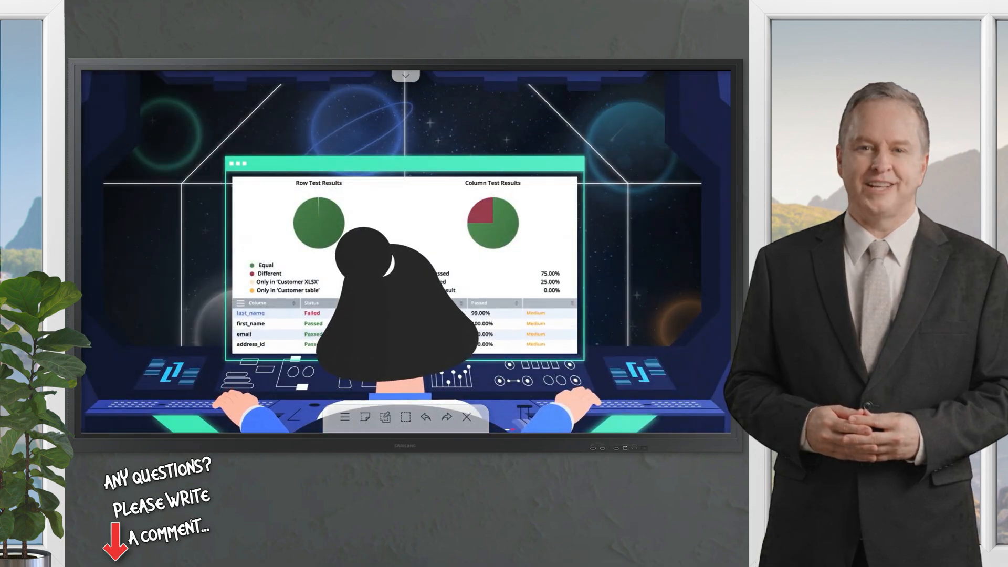
- Place Clean Up as workflow step 3 and execute the Select Customers by IDs query
click(466, 417)
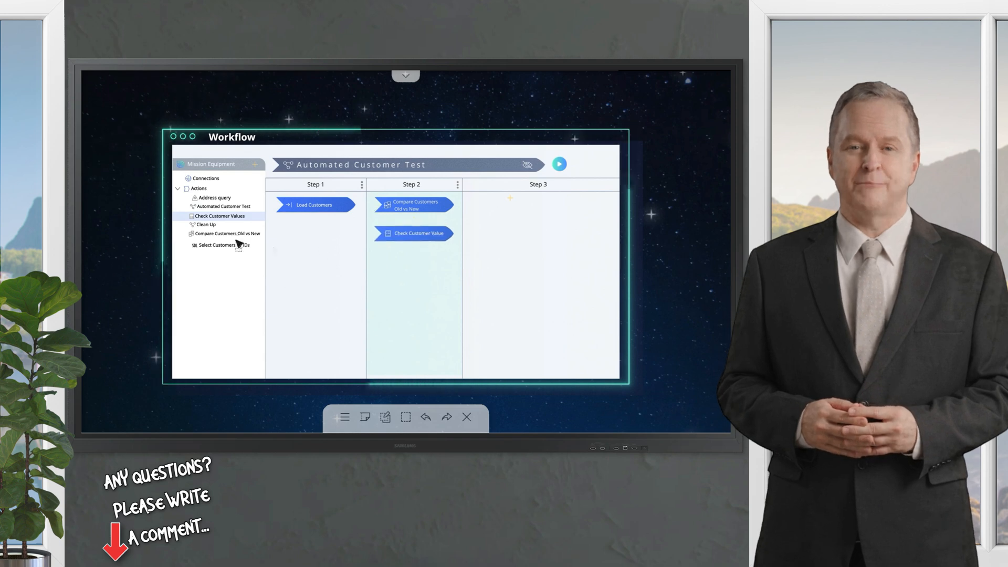
drag(206, 224, 508, 204)
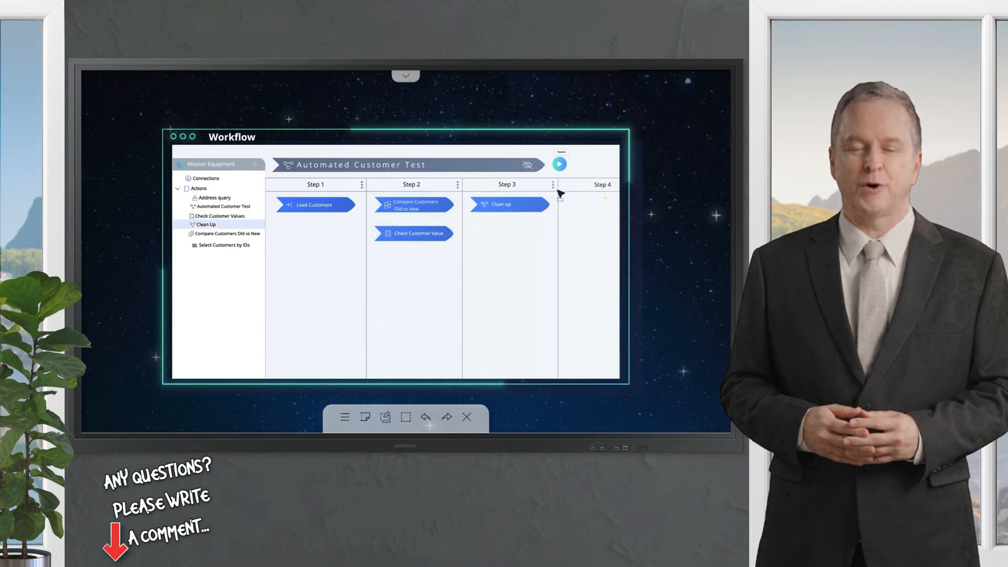
click(560, 164)
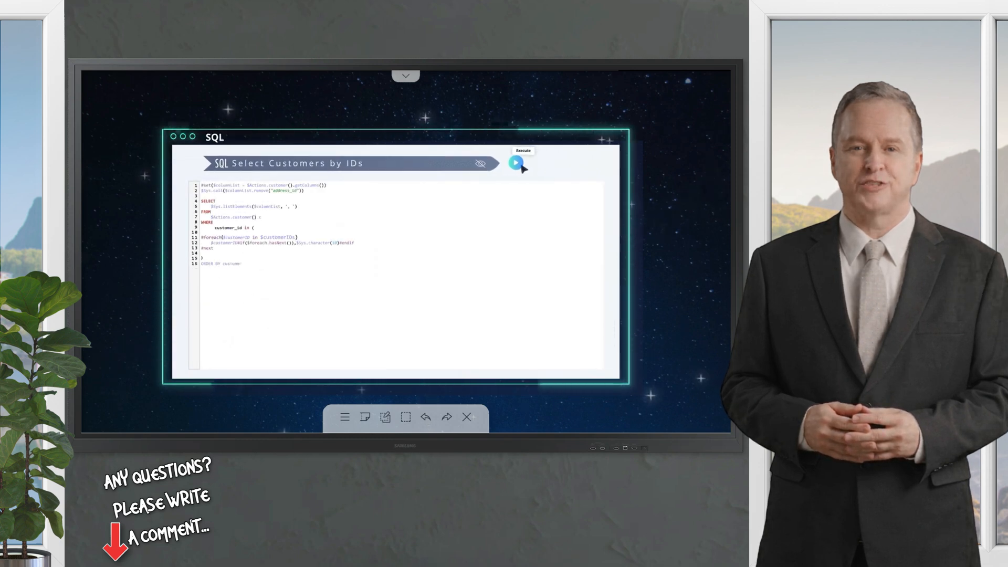
click(515, 164)
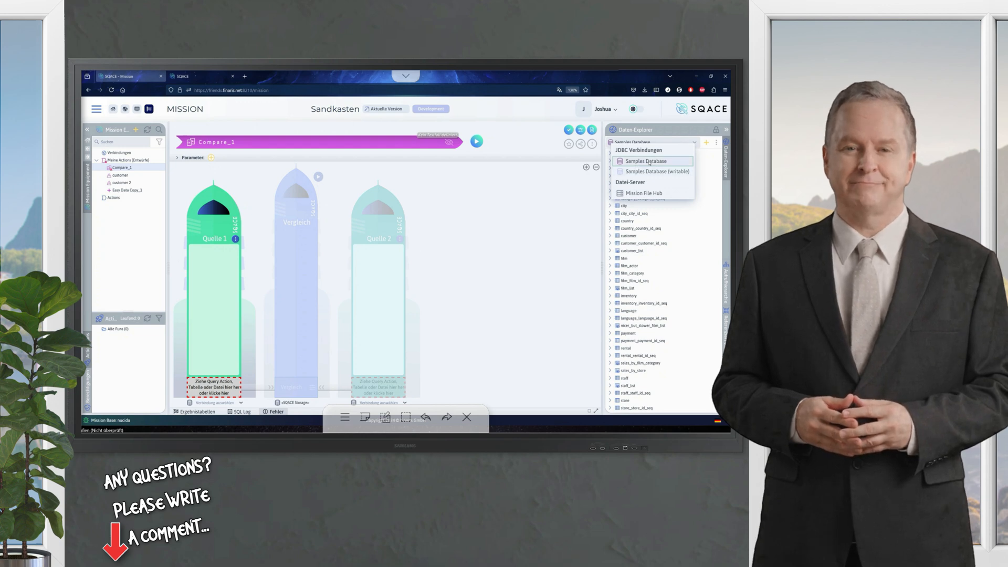
- Choose the Samples Database connection, then bring up the database connection list again
click(646, 161)
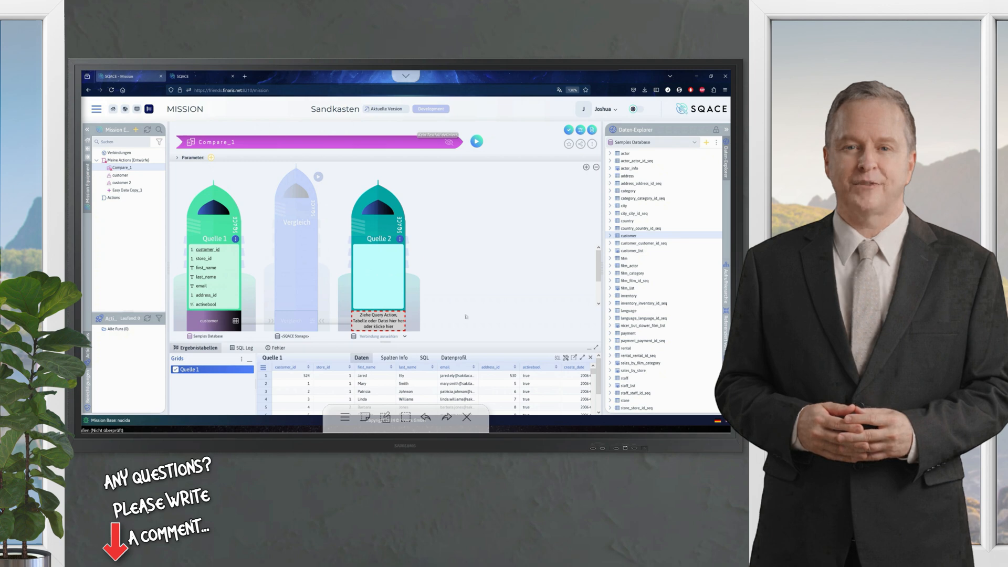
click(693, 142)
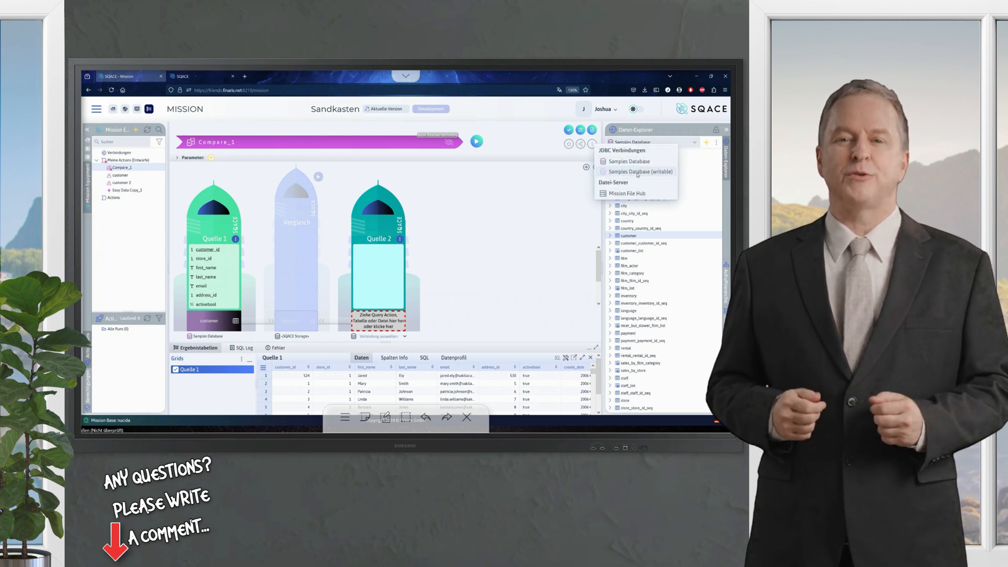
- Select Samples Database (writable) as the Data Explorer connection
click(640, 171)
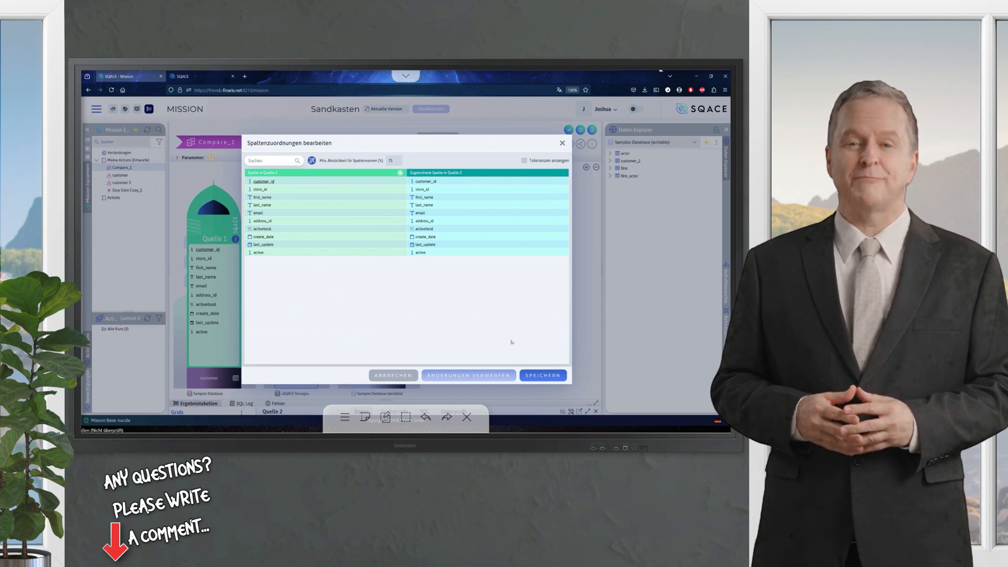
mouse_move(562, 143)
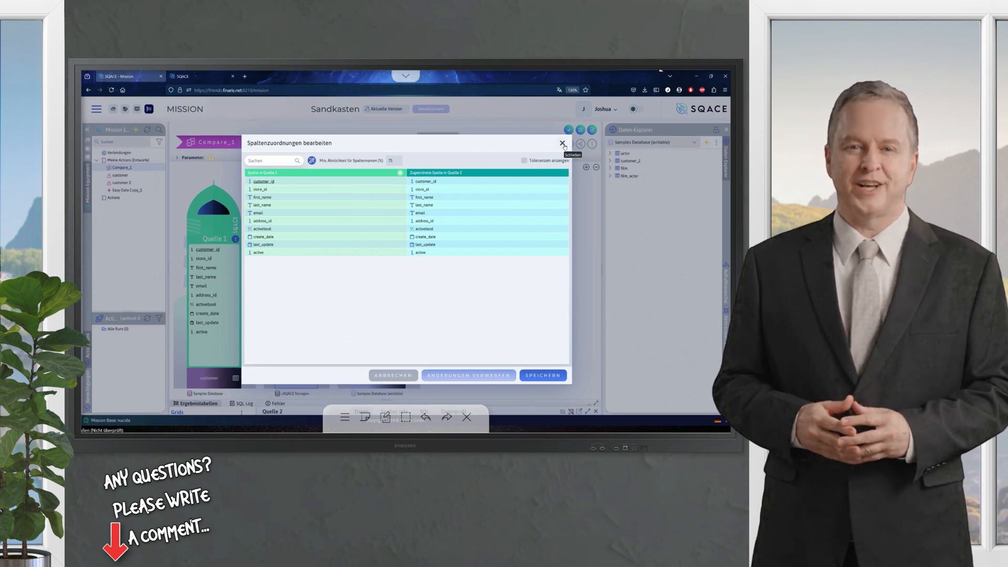
- Close the Spaltenzuordnungen dialog without changing any customer column assignments
click(561, 145)
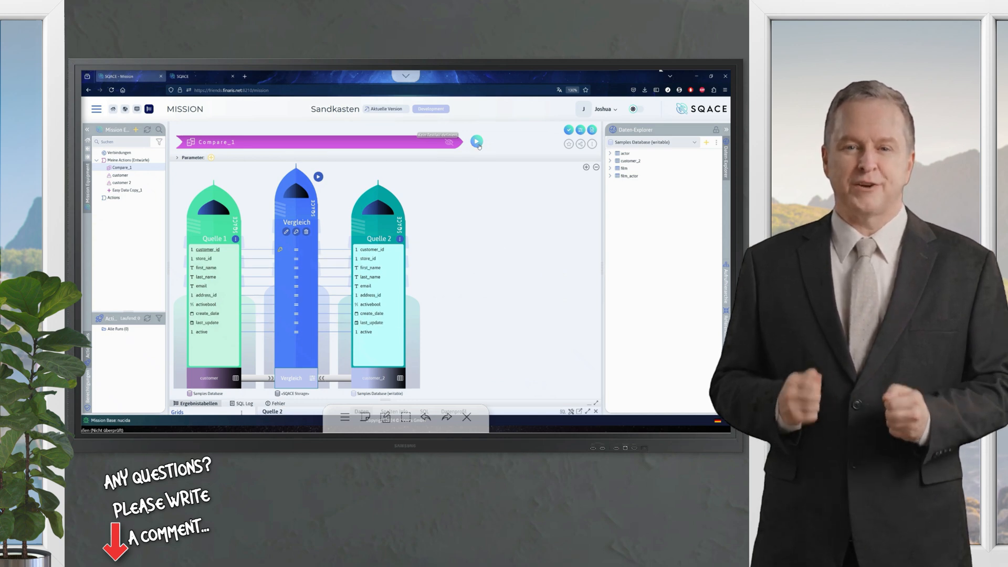
- Run Compare_1 and view its row and column test results dashboard
click(477, 142)
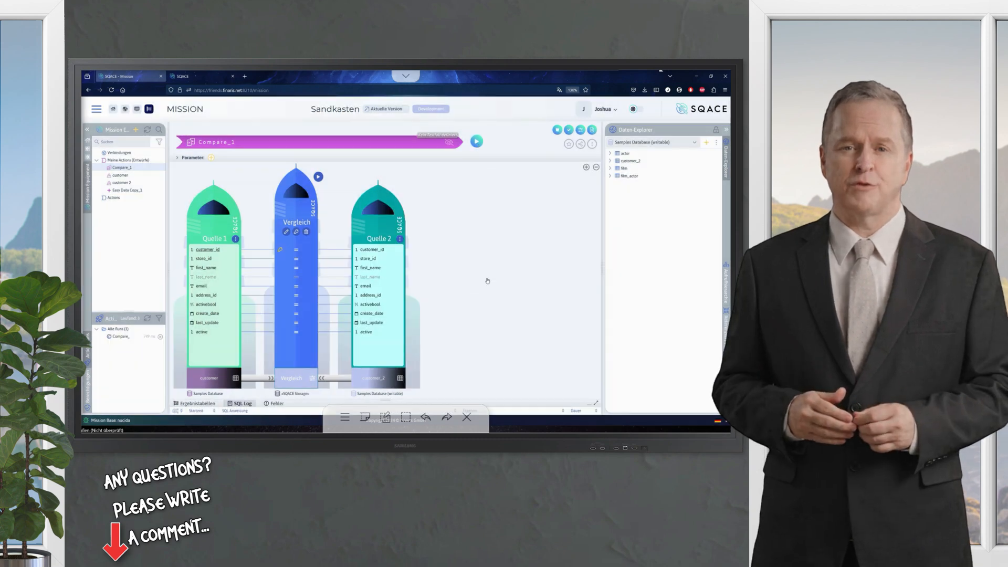
click(477, 142)
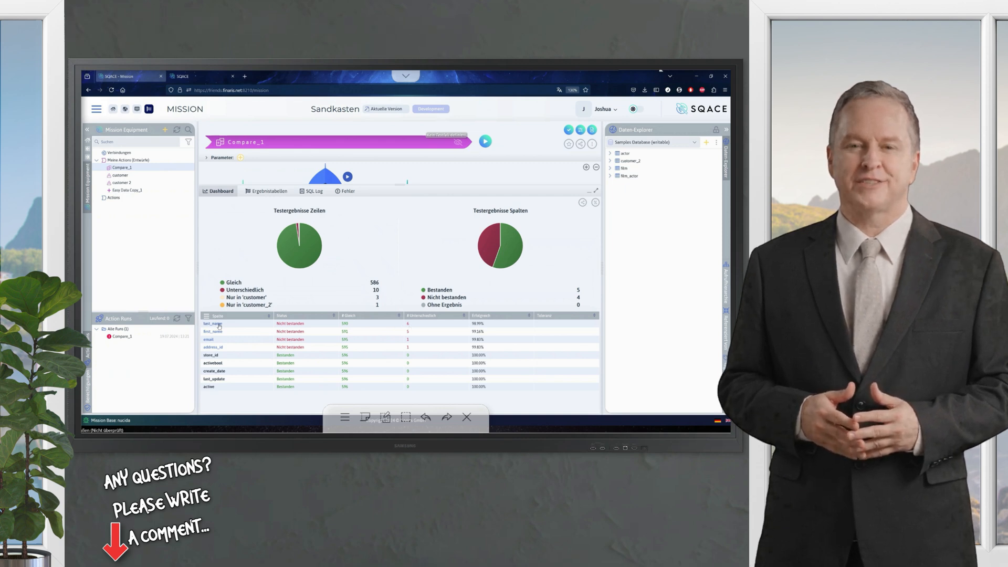
- Open the last_name column details from the dashboard column table
click(212, 332)
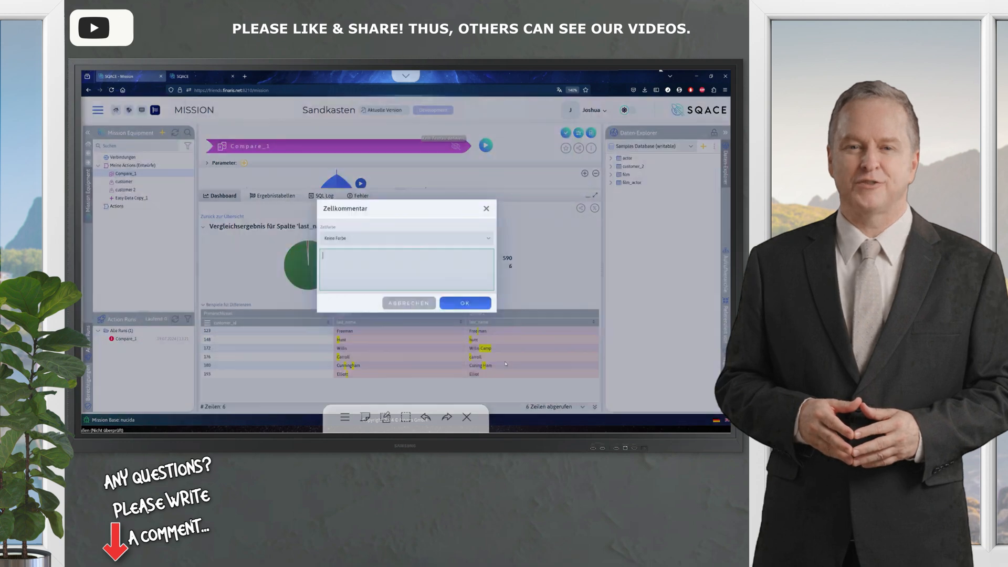
- Mark customer 123's Quelle 2 last_name yellow with comment 'typo, bitte leerzeichen entfernen'
click(407, 239)
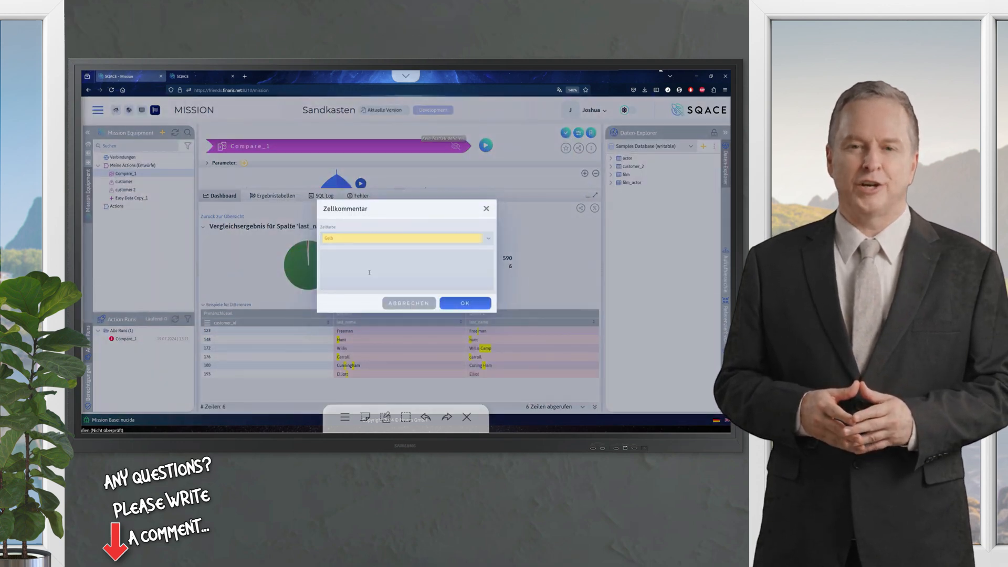
text(typo, bitte leerzeichen entfernen)
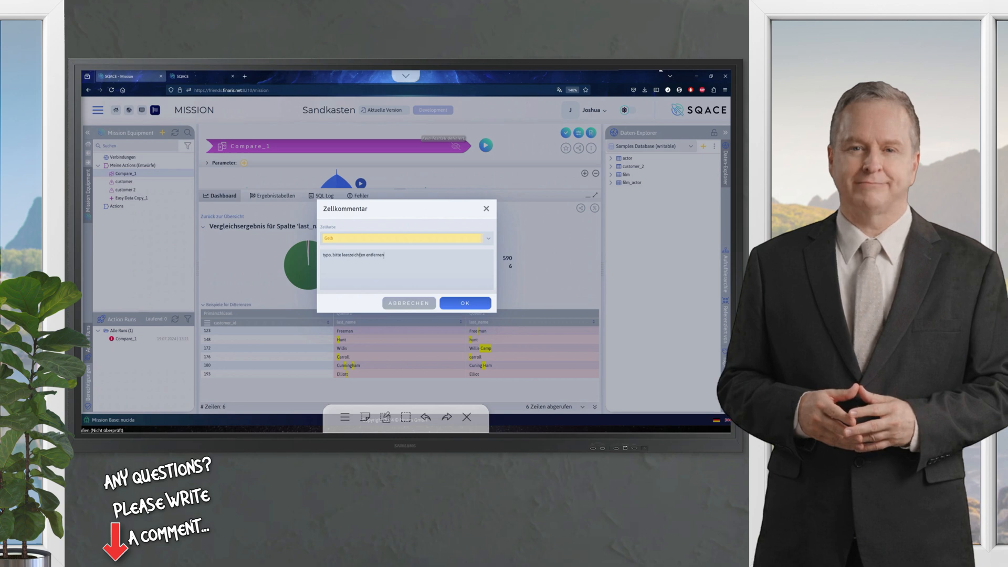
click(465, 303)
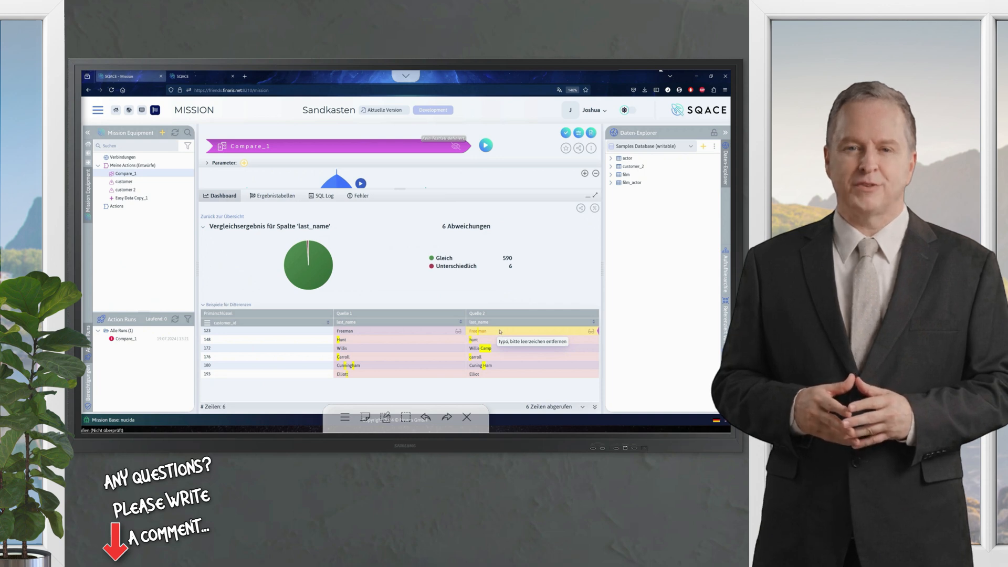
- Share the comparison run with a crew member chosen from the Crew Mitglied list
click(580, 208)
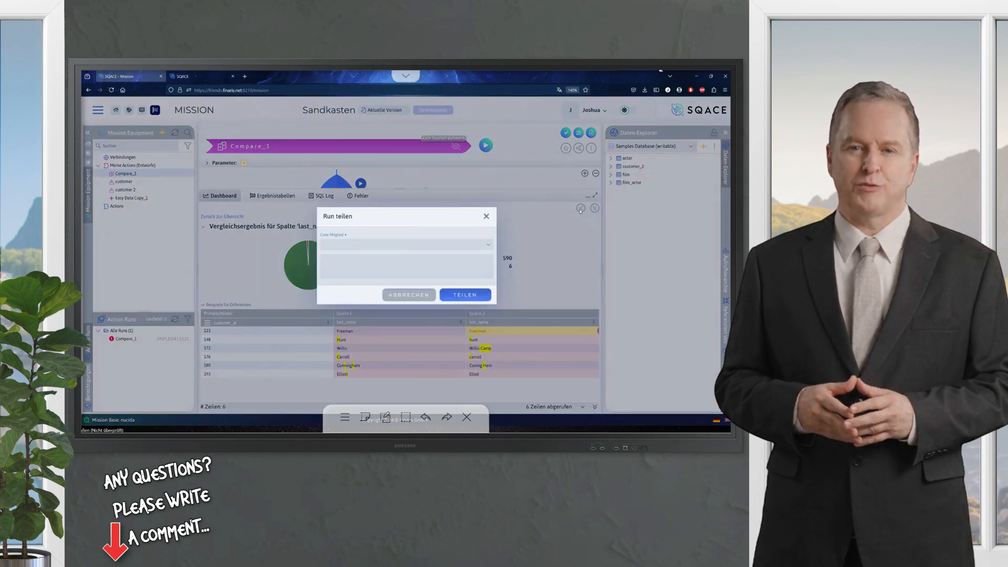
click(406, 245)
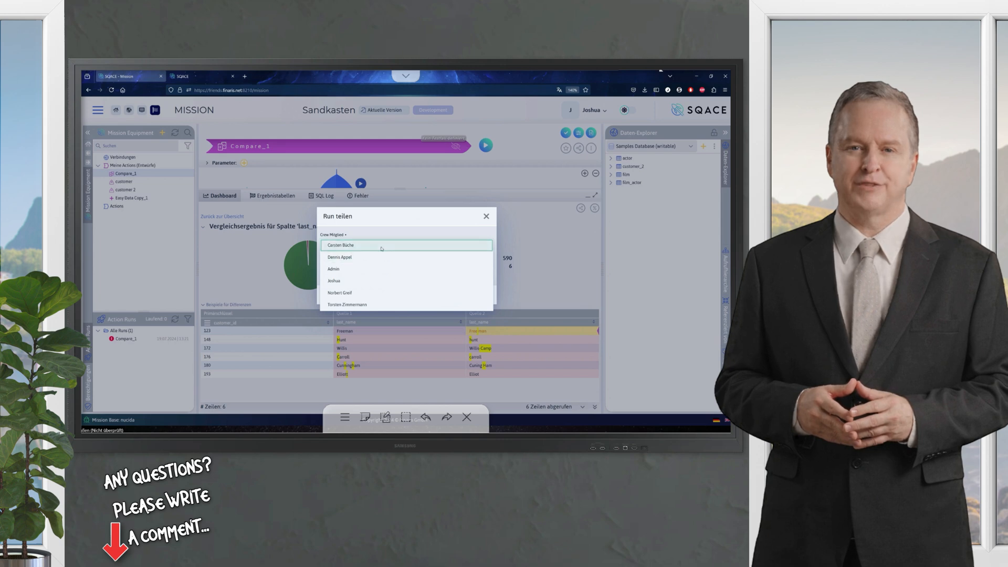
click(362, 246)
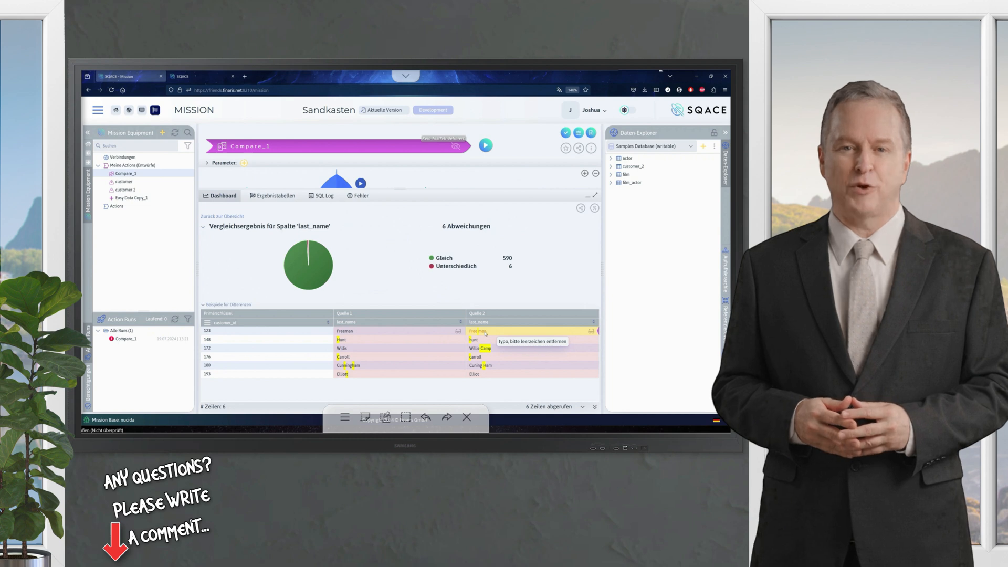
mouse_move(562, 280)
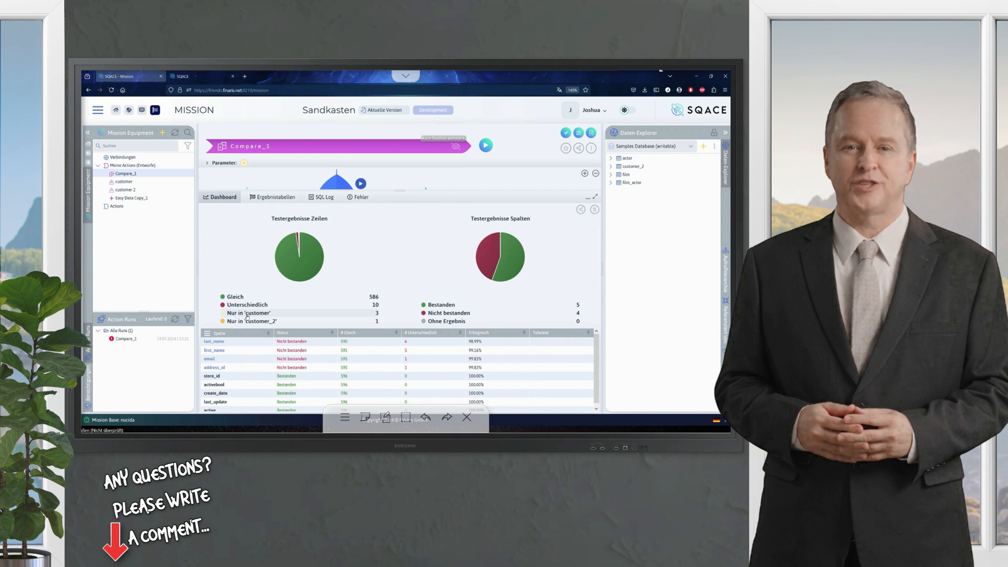
- List the three rows found only in 'customer' from the rows legend
click(248, 313)
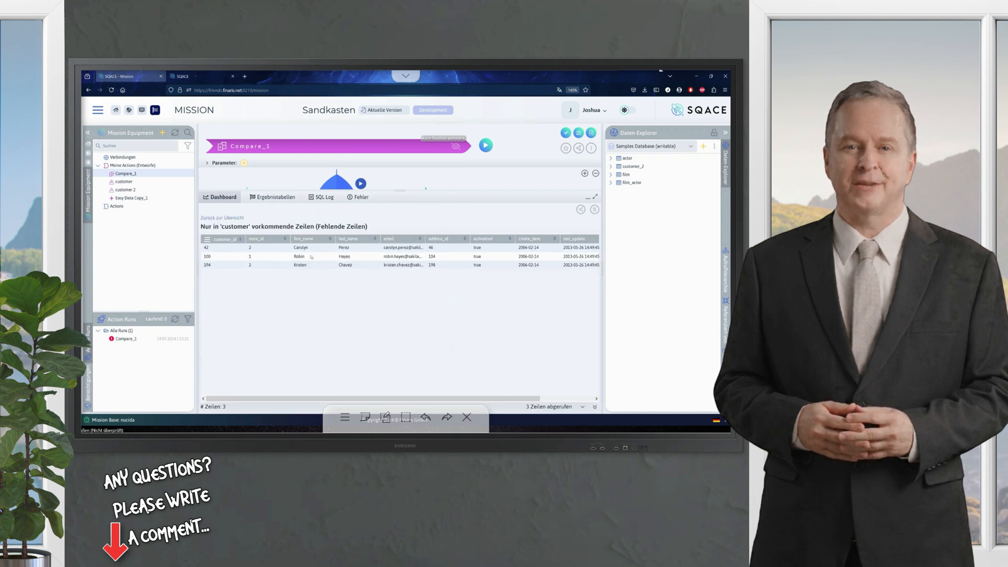